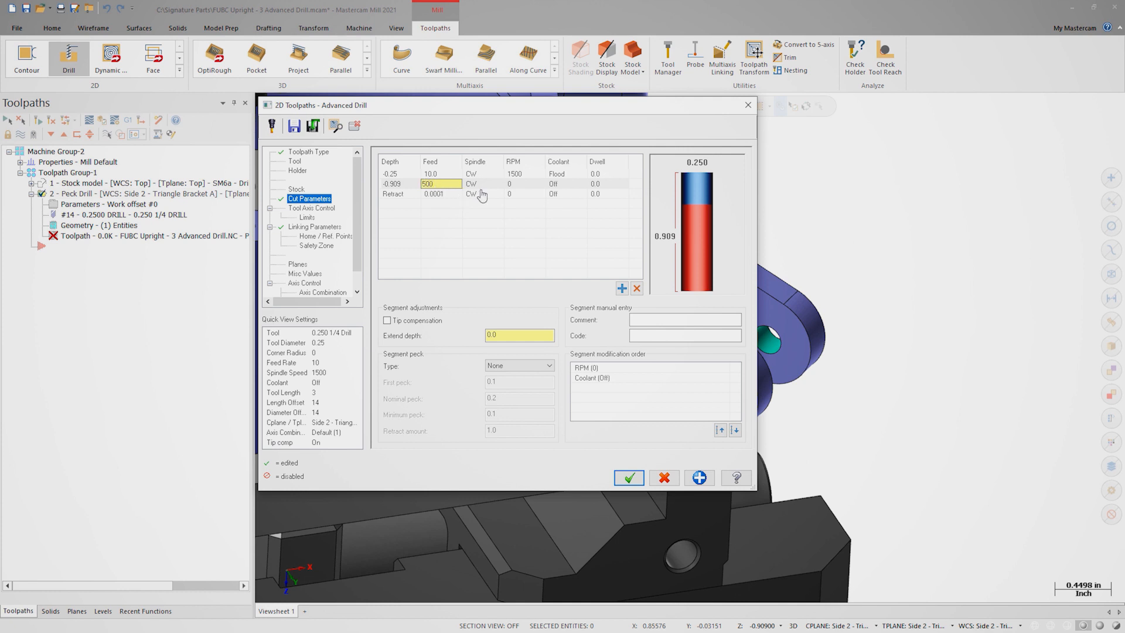
Step: Set the -0.909 depth segment's feed to 500 and start editing its RPM
{"action": "left_click", "coordinate": [514, 183]}
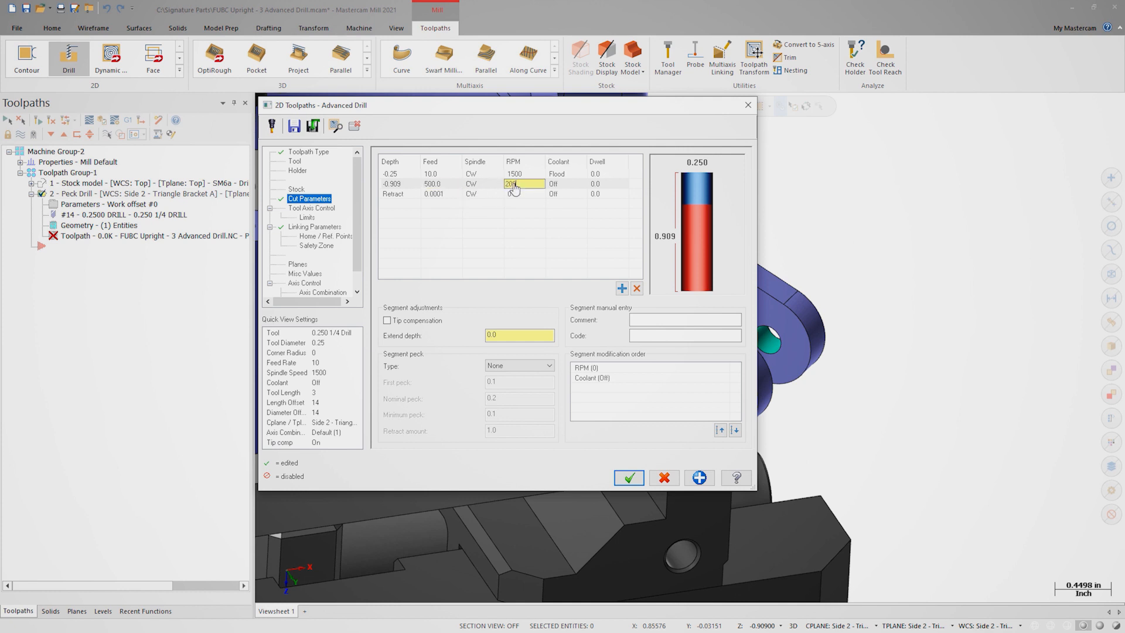